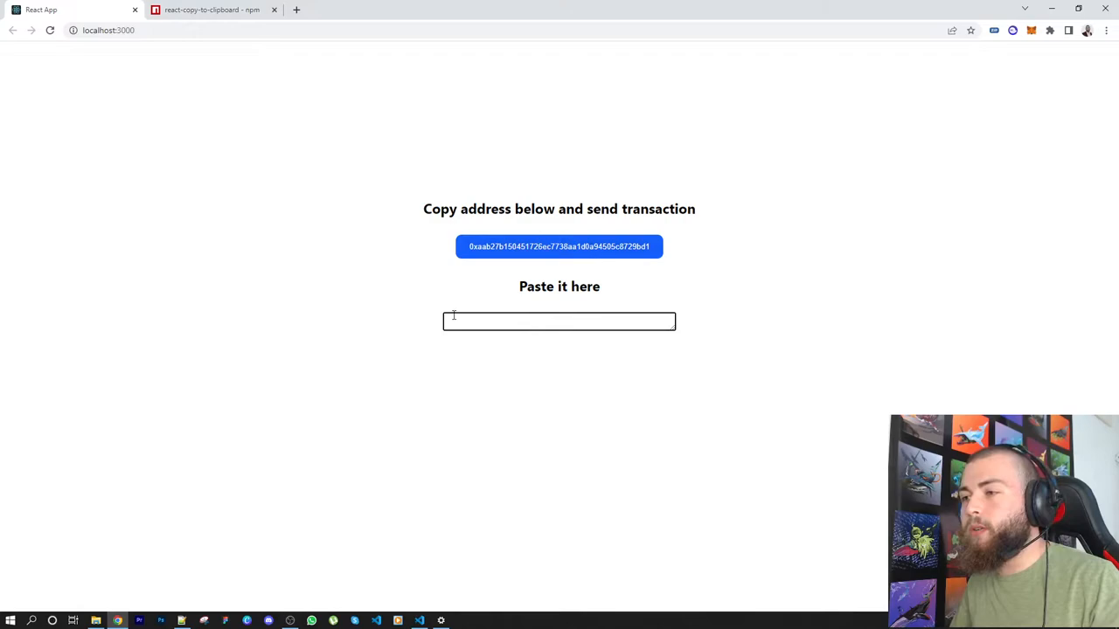
Copy the address with the blue button, see the 'copied' label, and paste it into the textarea.
right_click(559, 321)
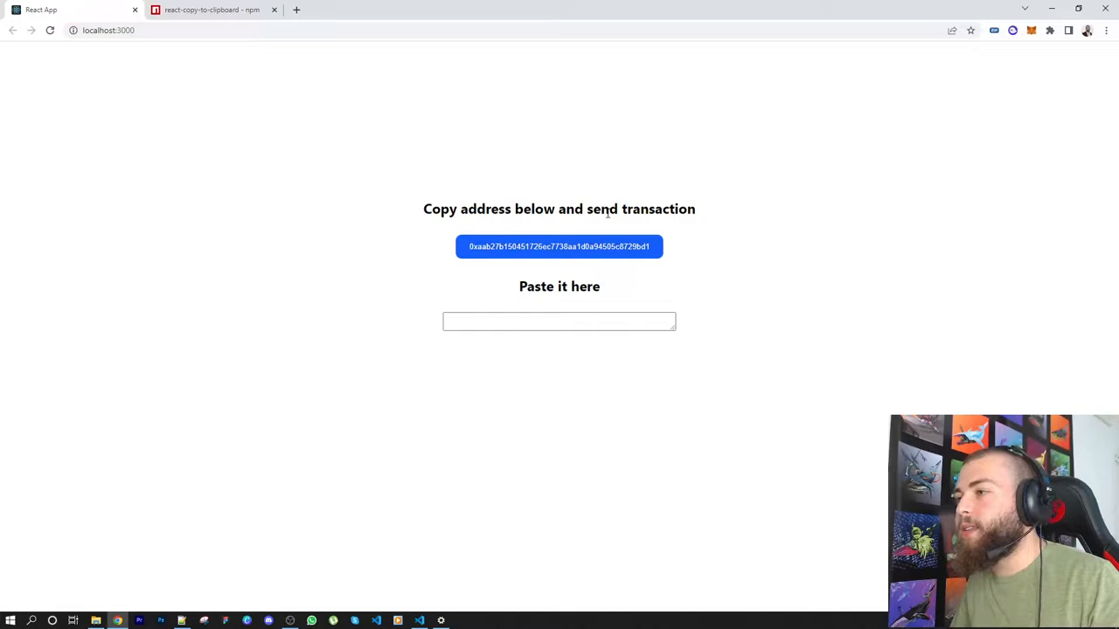
left_click(559, 246)
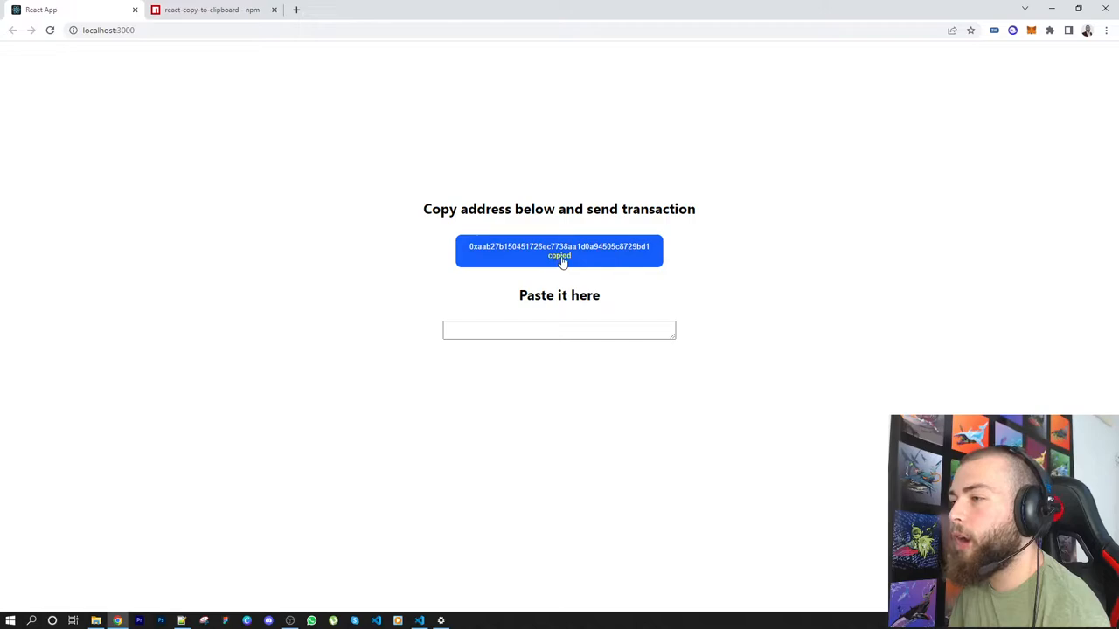
right_click(559, 329)
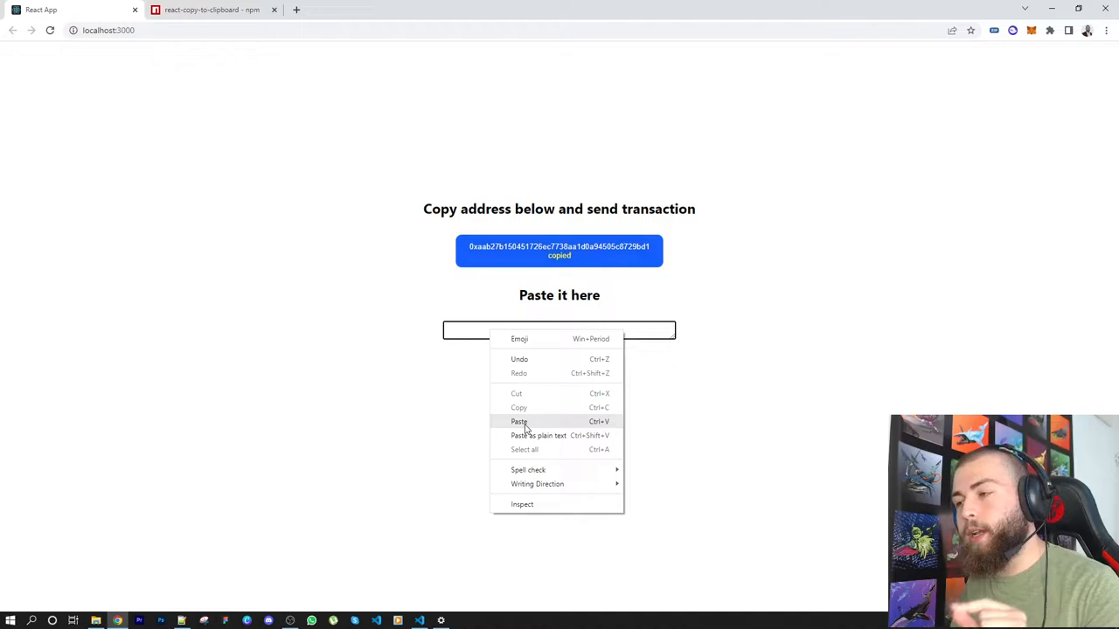
left_click(519, 421)
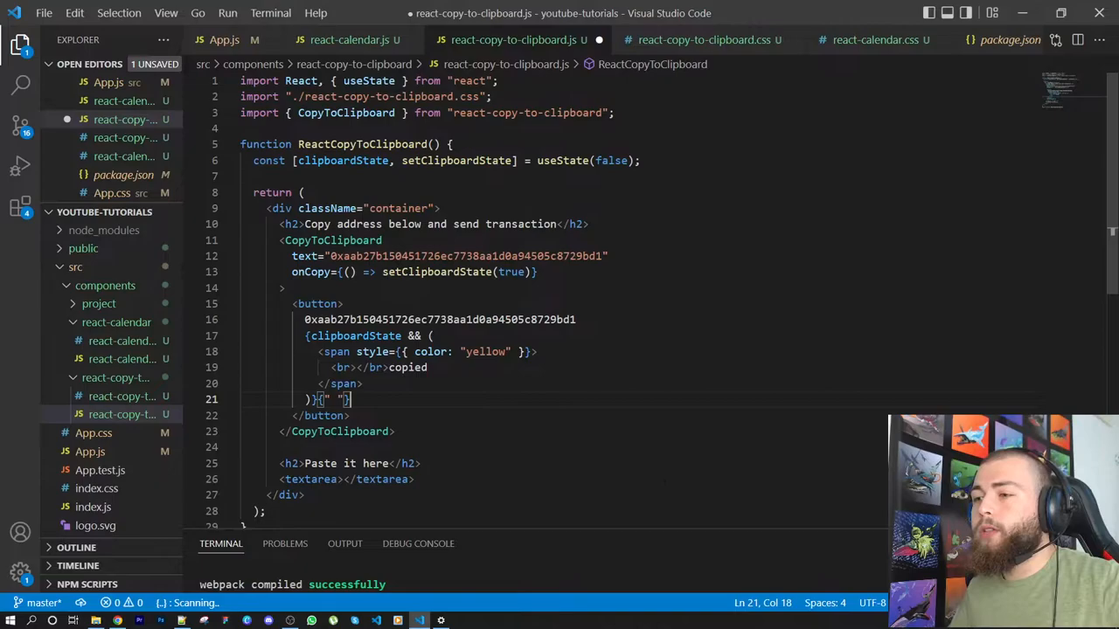
scroll("down", 3)
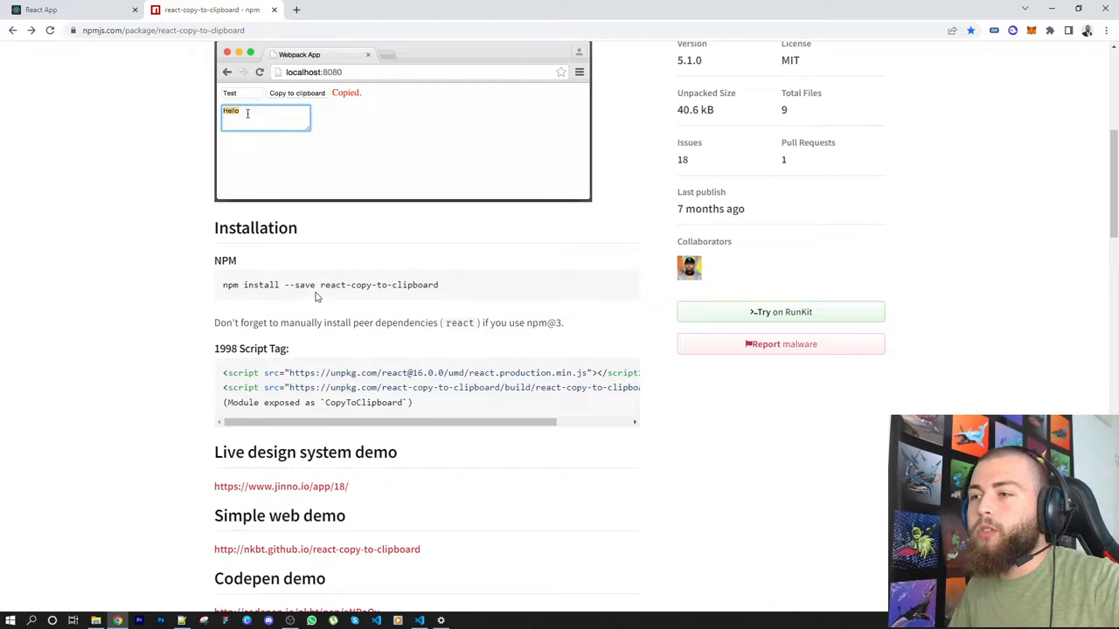
scroll("down", 3)
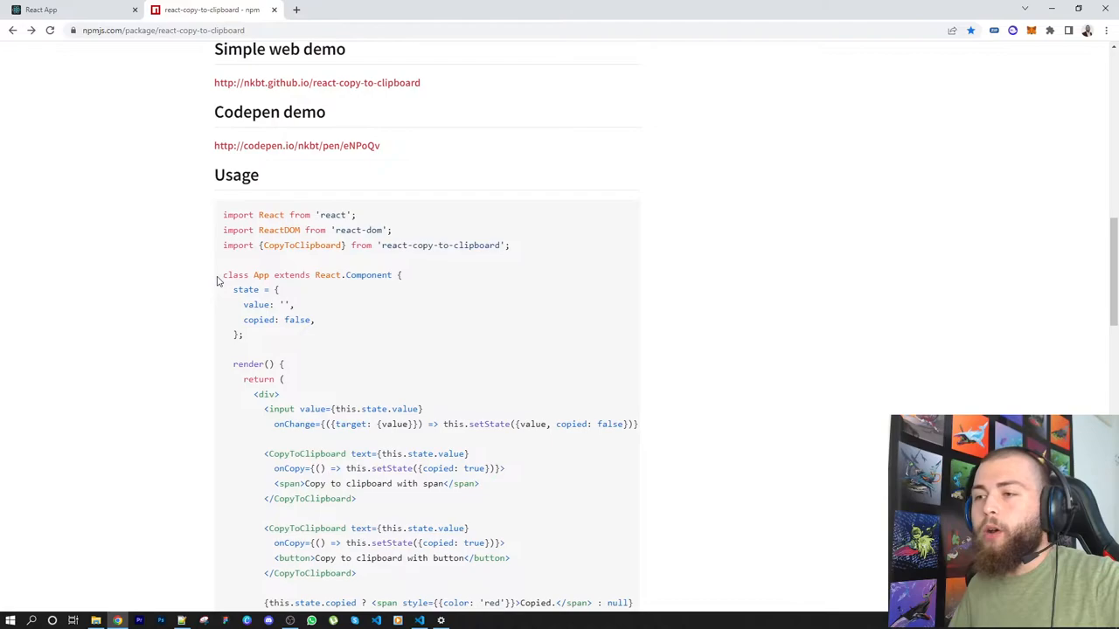
scroll("down", 3)
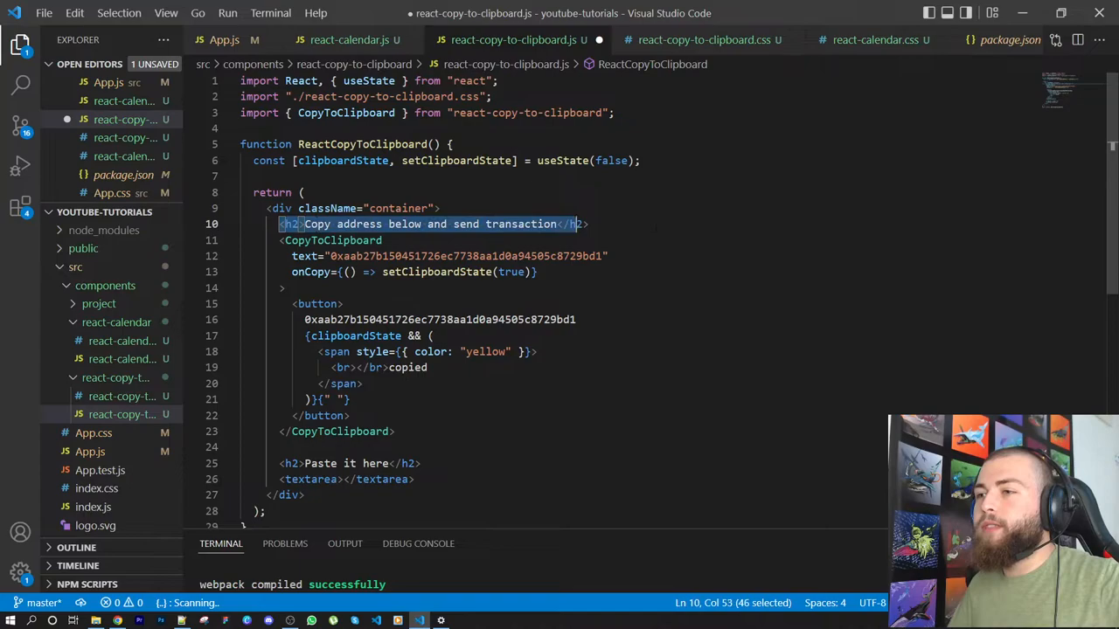
Move the h2 heading onto its own indented line above the CopyToClipboard block.
key("Enter")
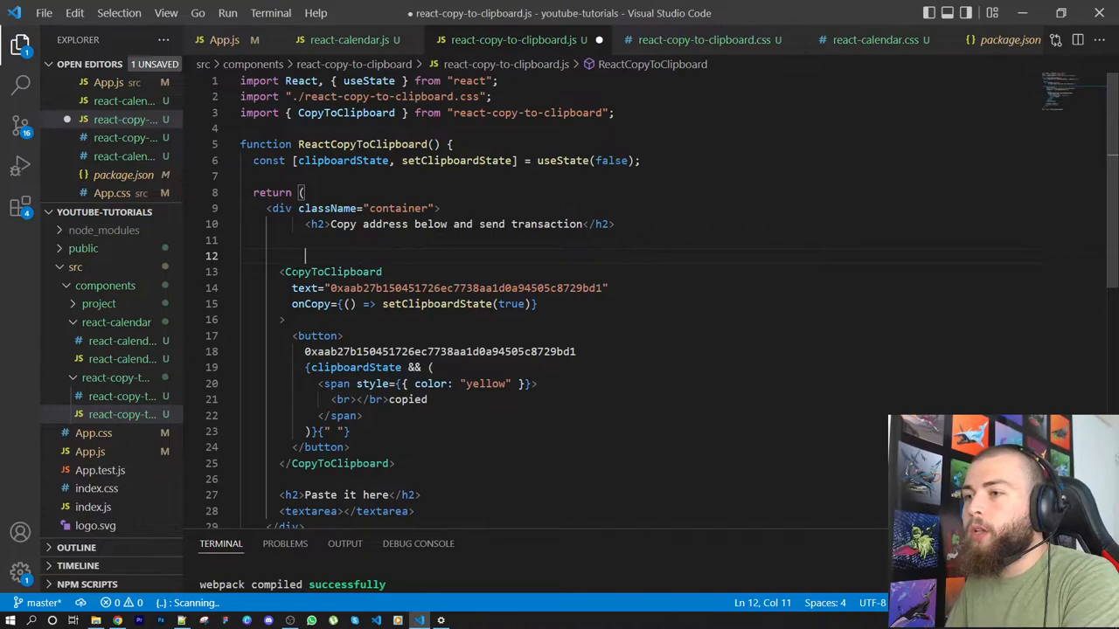
double_click(346, 111)
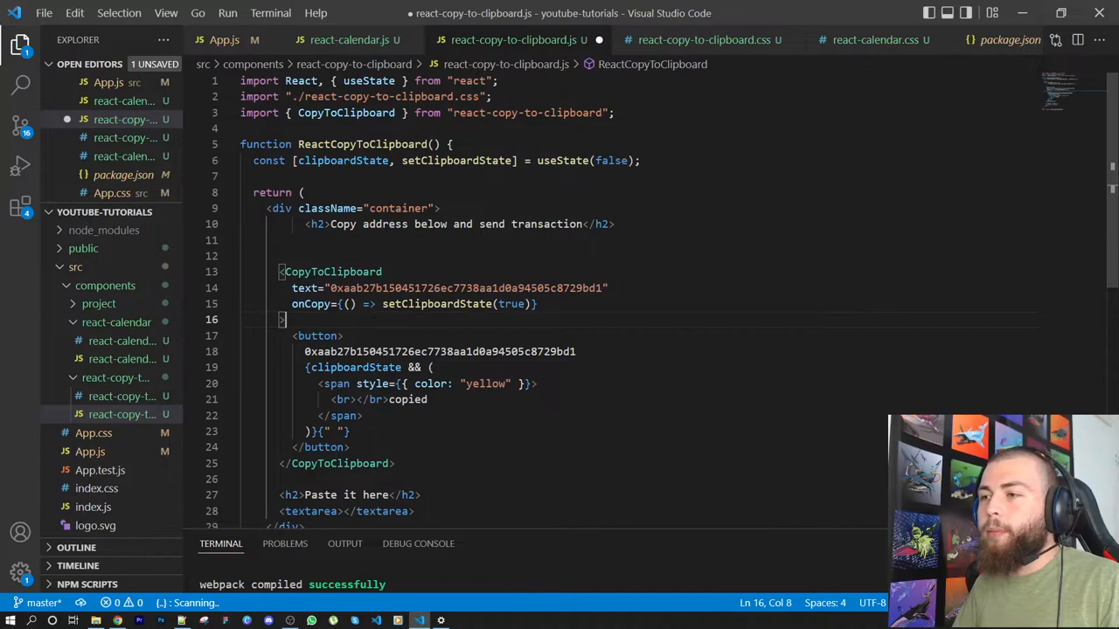
double_click(610, 160)
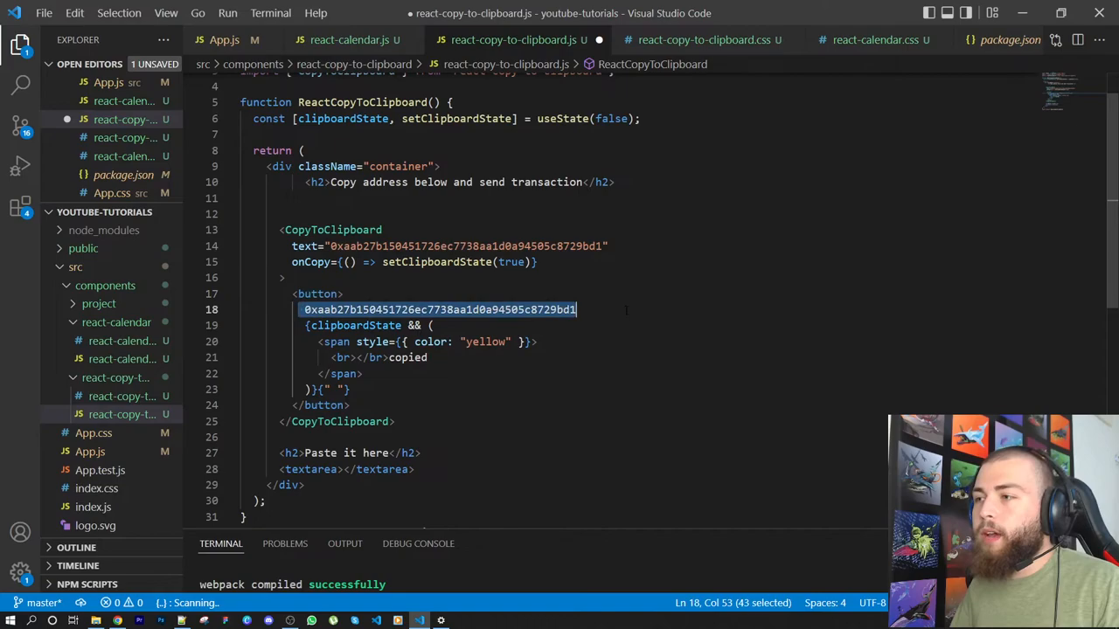
left_click(314, 326)
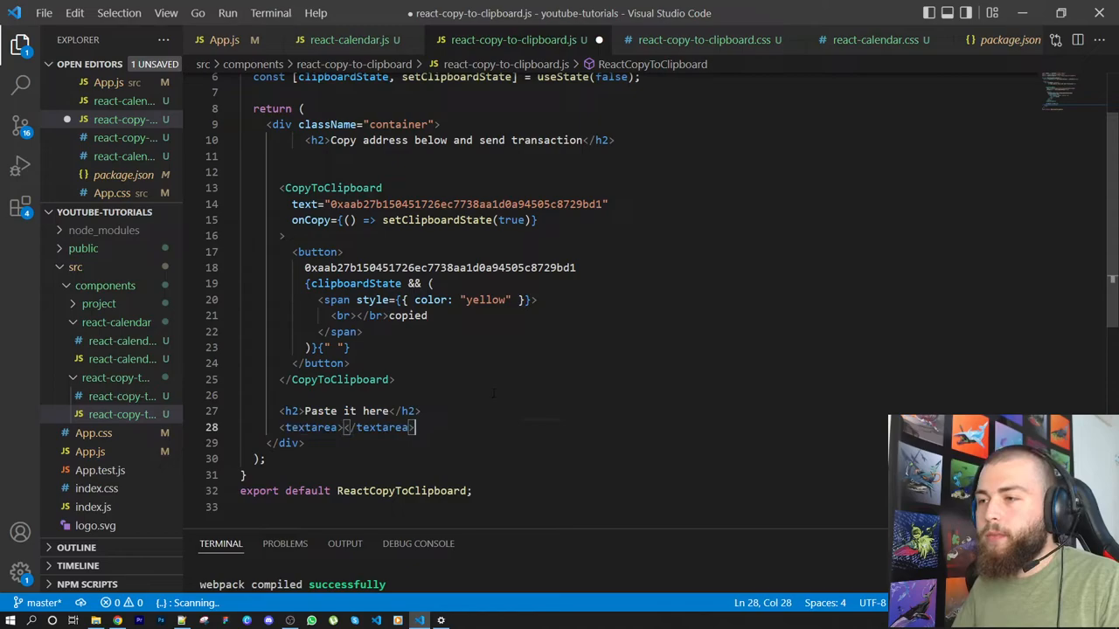
key("ctrl+s")
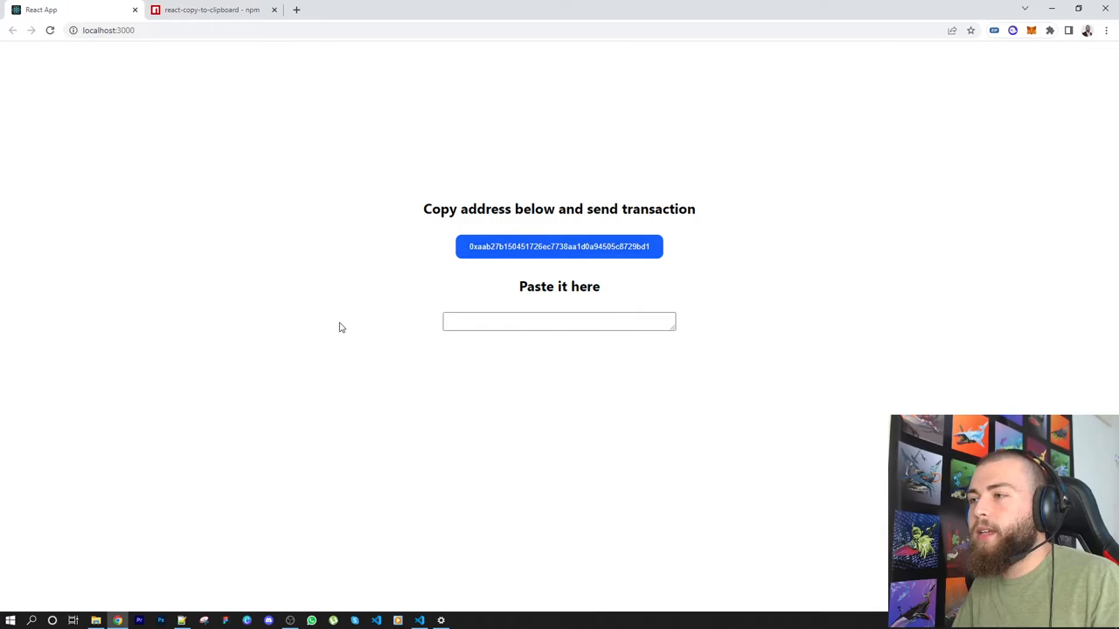
mouse_move(498, 252)
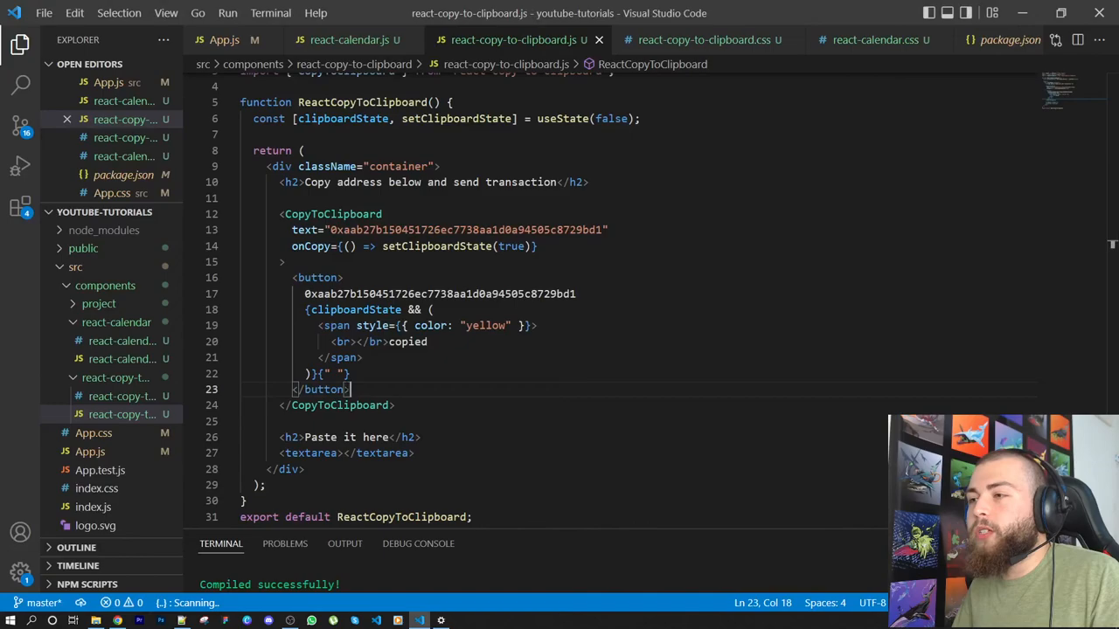
Review the text prop holding the address, test the button in Chrome, and return to the react-copy-to-clipboard npm page.
double_click(463, 230)
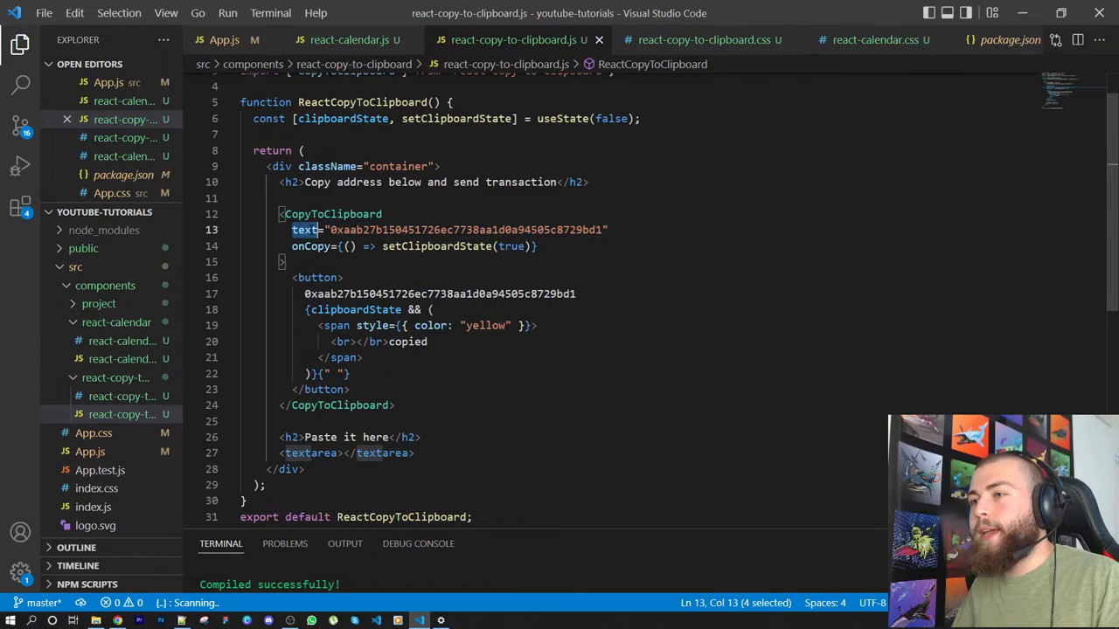
left_click(115, 621)
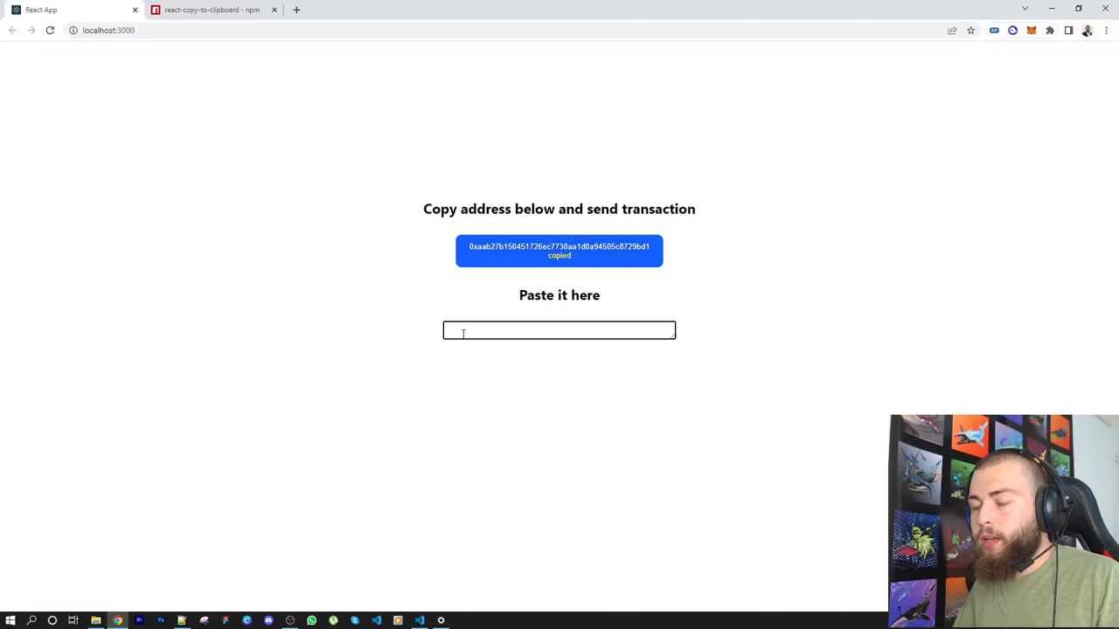
left_click(213, 10)
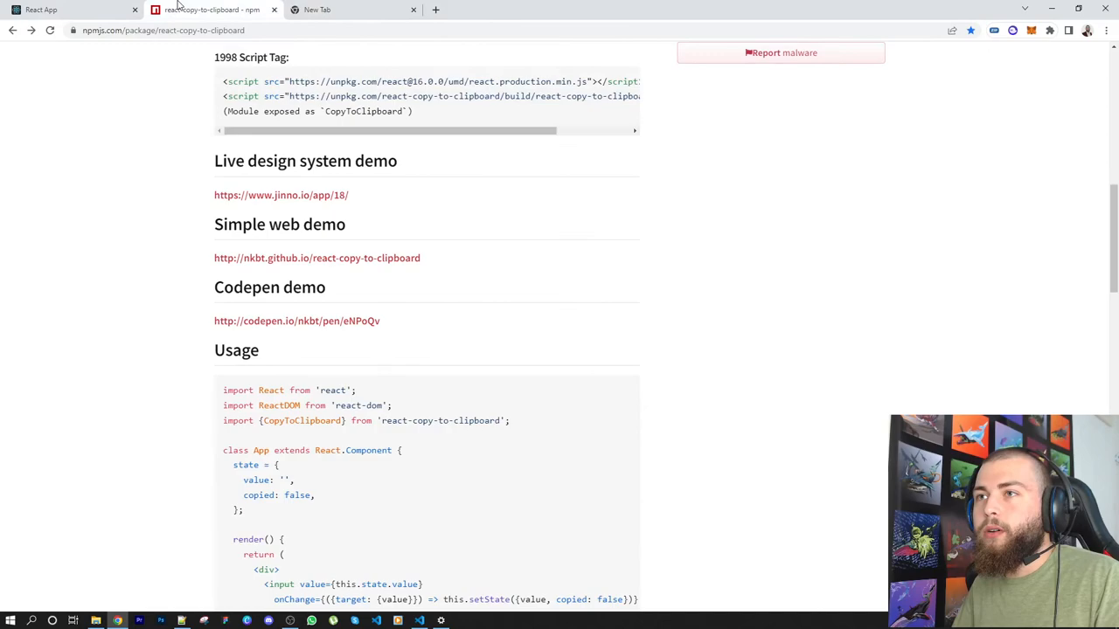